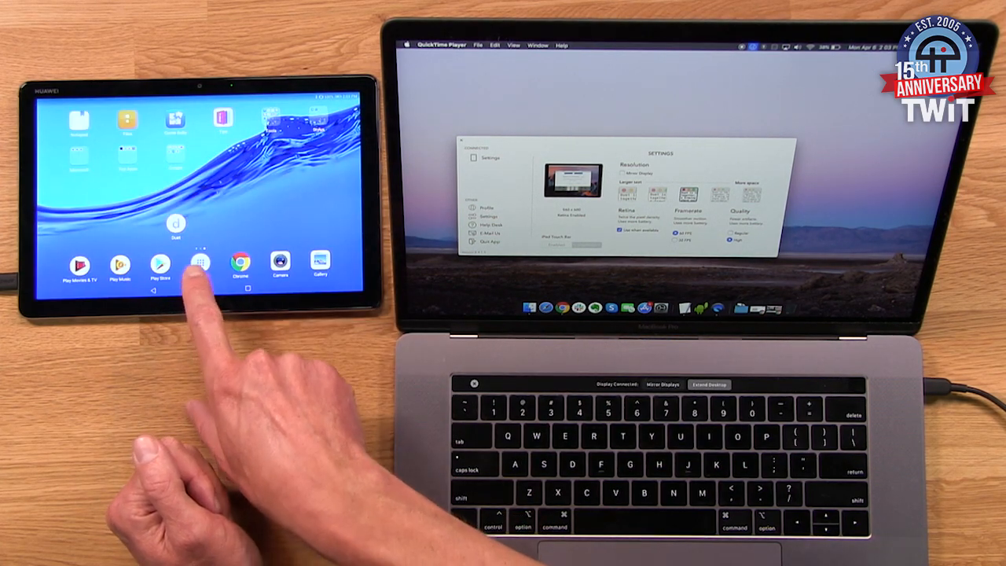
# Step: Launch Duet from the Android tablet's home screen so it waits for the Mac
pyautogui.click(200, 264)
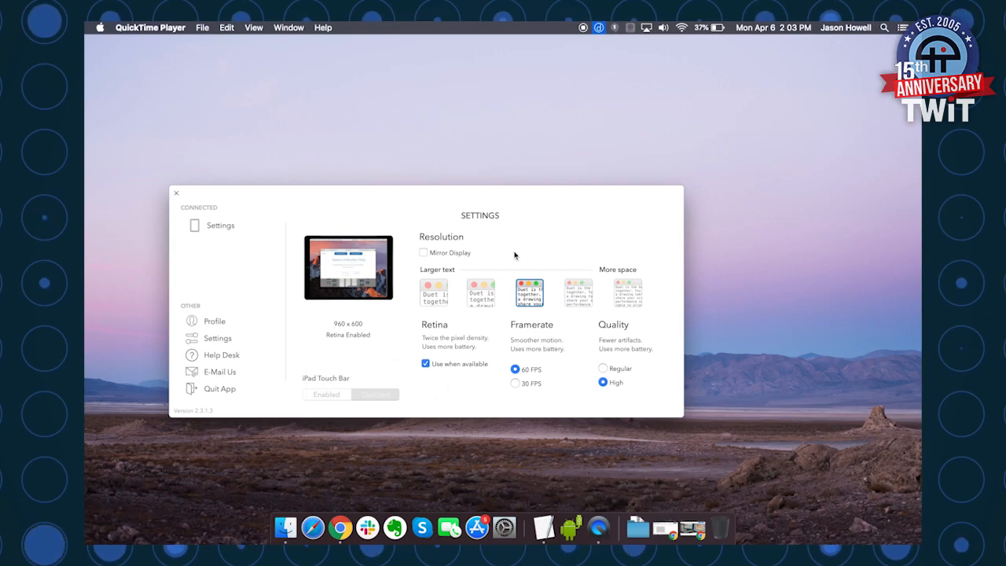
# Step: Start the connection so the tablet shows 'Adjusting Resolution' for the MacBook
pyautogui.click(434, 292)
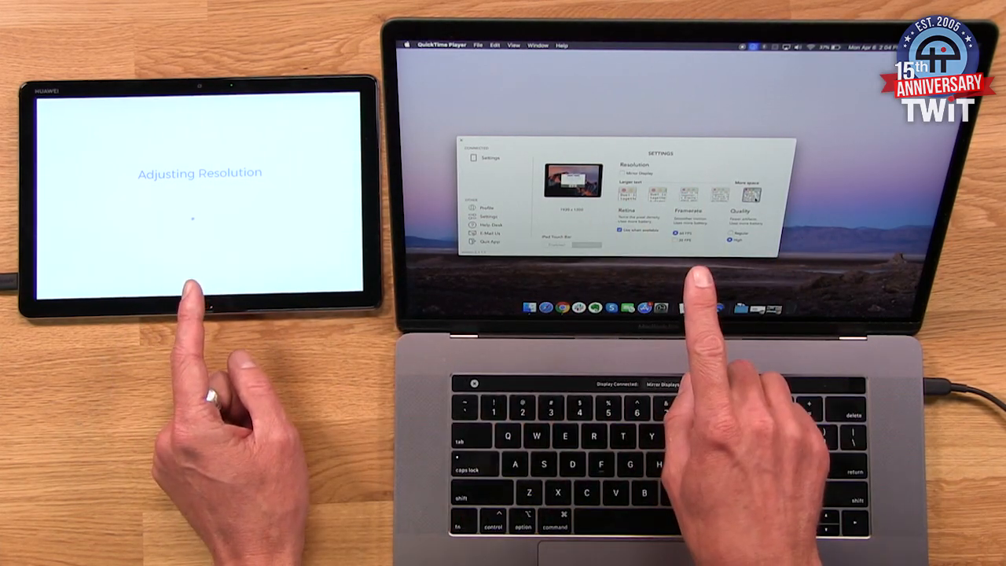
# Step: Extend the desktop to the tablet and choose a resolution in Duet's Settings window
pyautogui.click(707, 383)
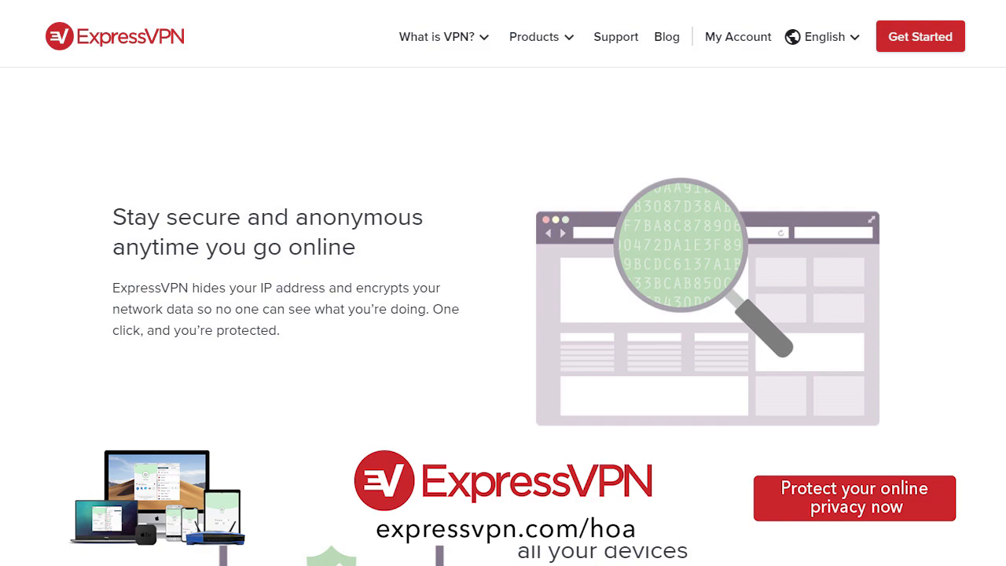
pyautogui.scroll(-3)
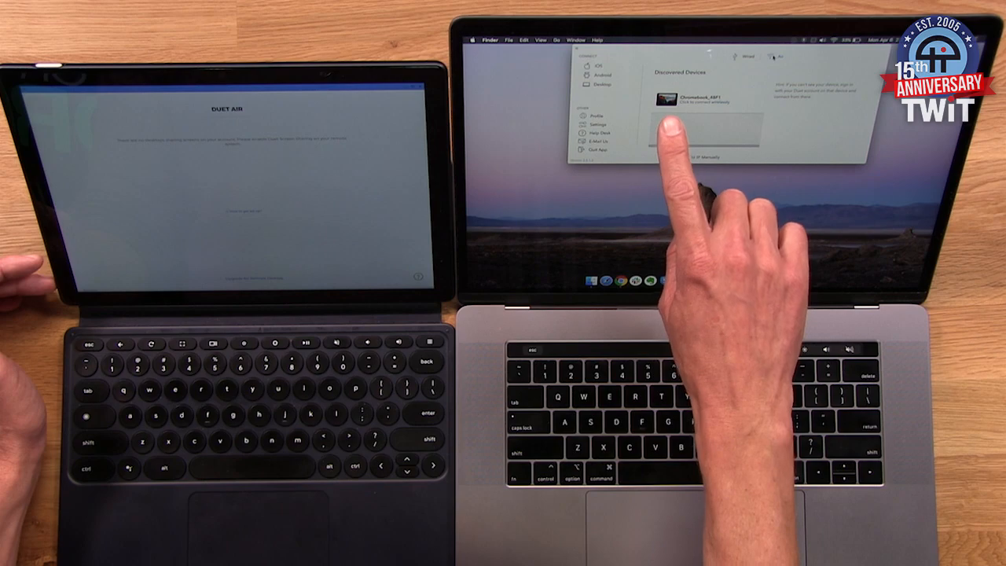
pyautogui.moveTo(723, 141)
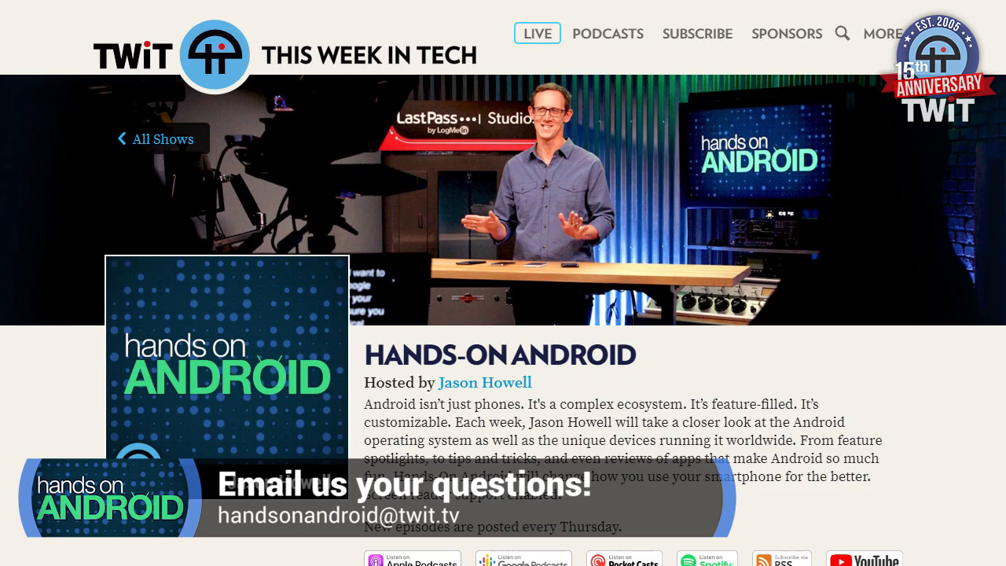
pyautogui.scroll(-3)
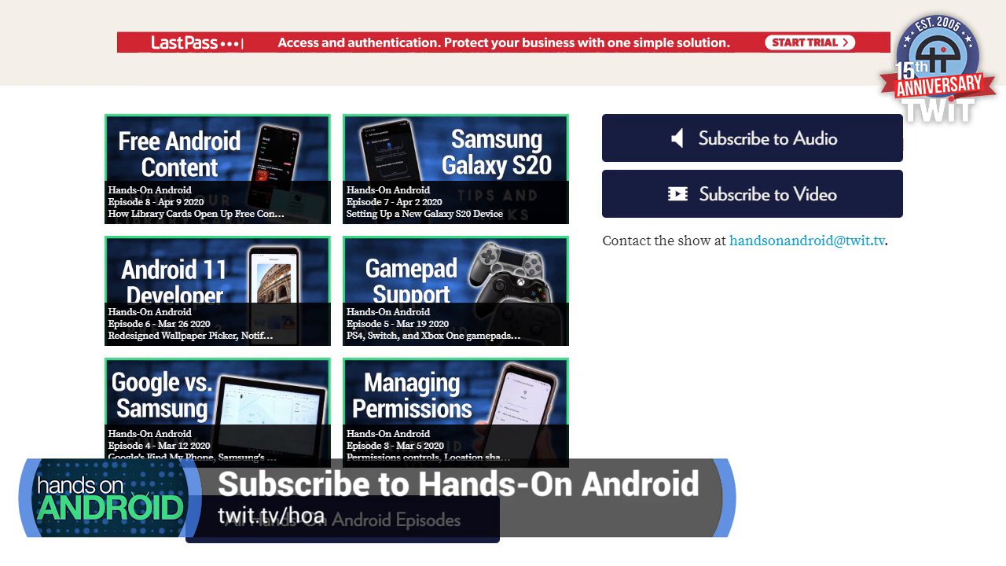